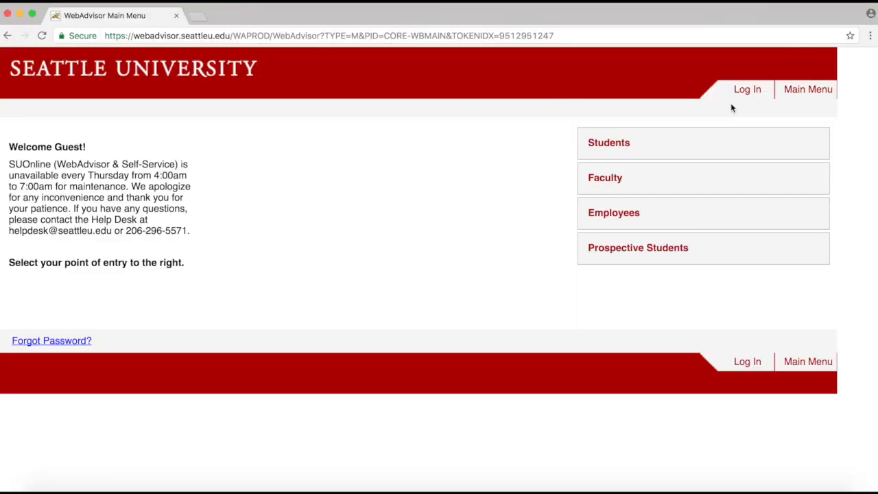
left_click(747, 88)
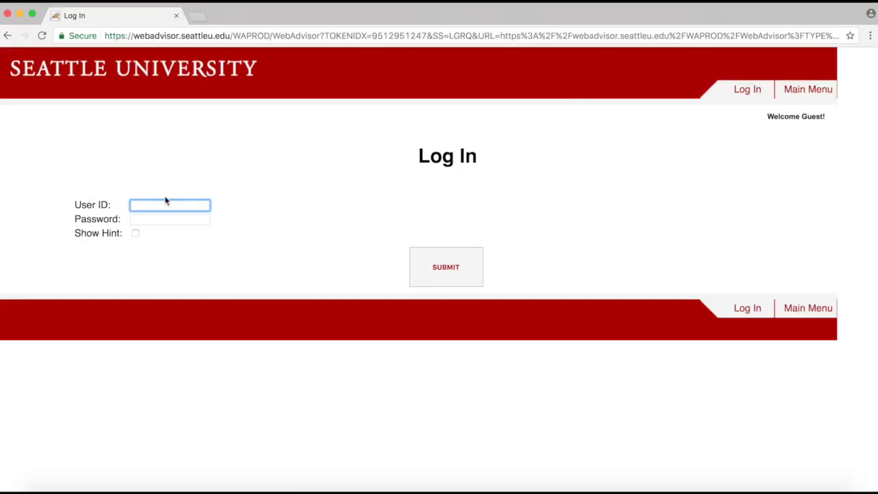
type("cashmanj")
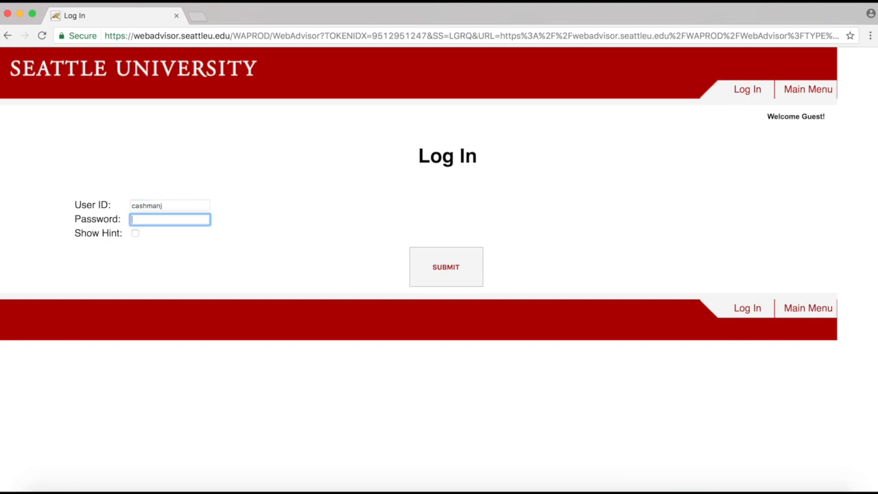
left_click(446, 266)
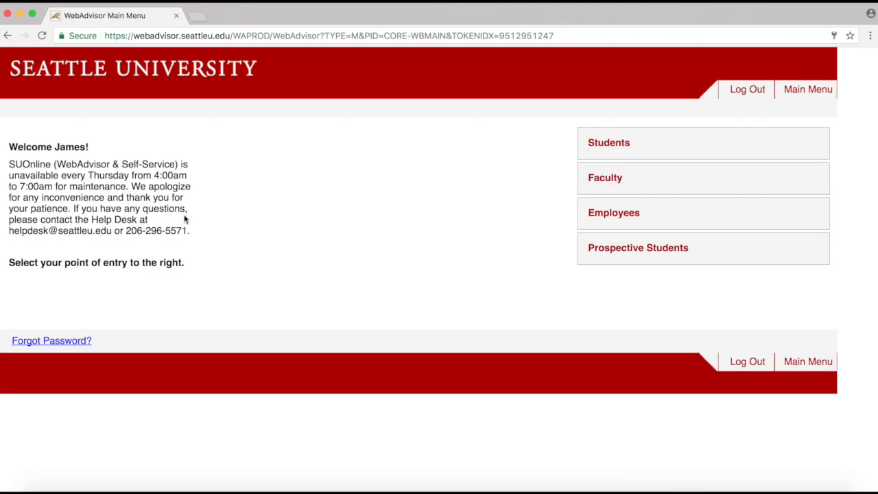
mouse_move(527, 93)
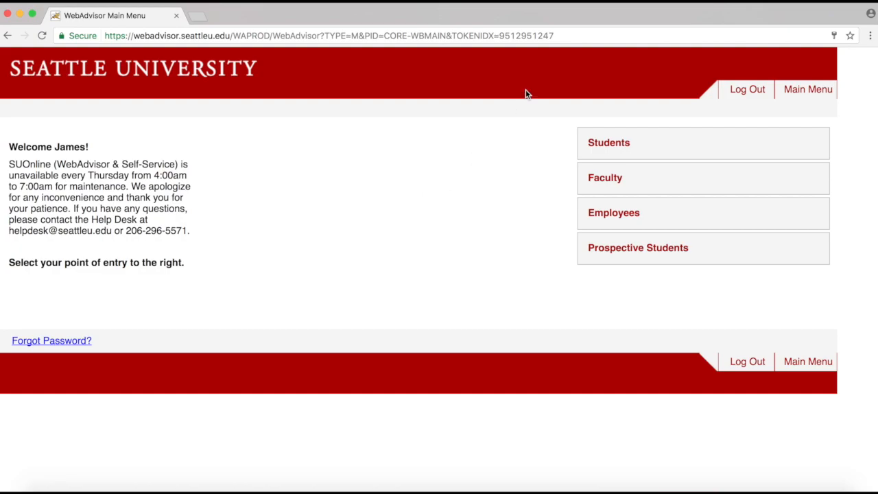
mouse_move(621, 145)
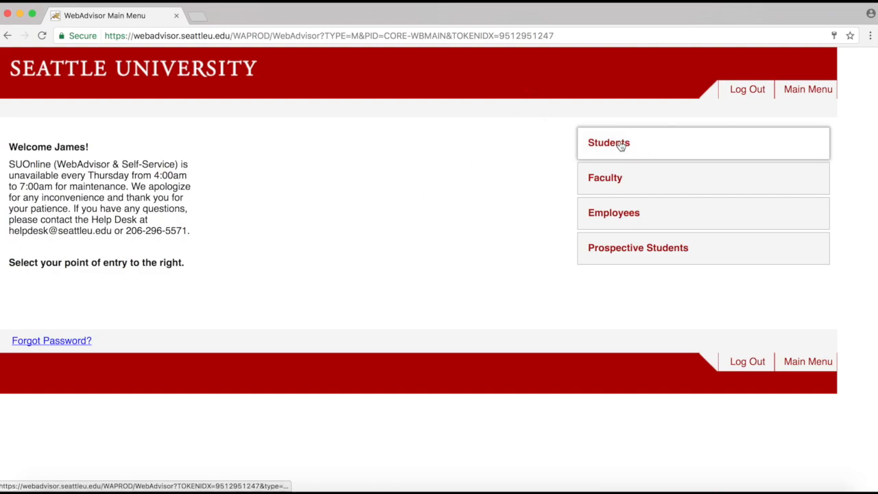
From the Students menu, launch the Student Account Center (Bills, Payment, Deposits) in a new tab.
left_click(610, 143)
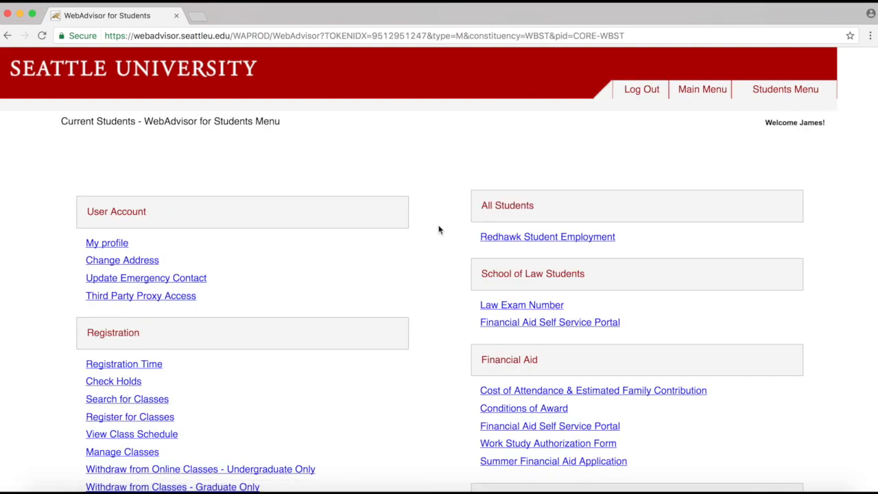
scroll("down", 3)
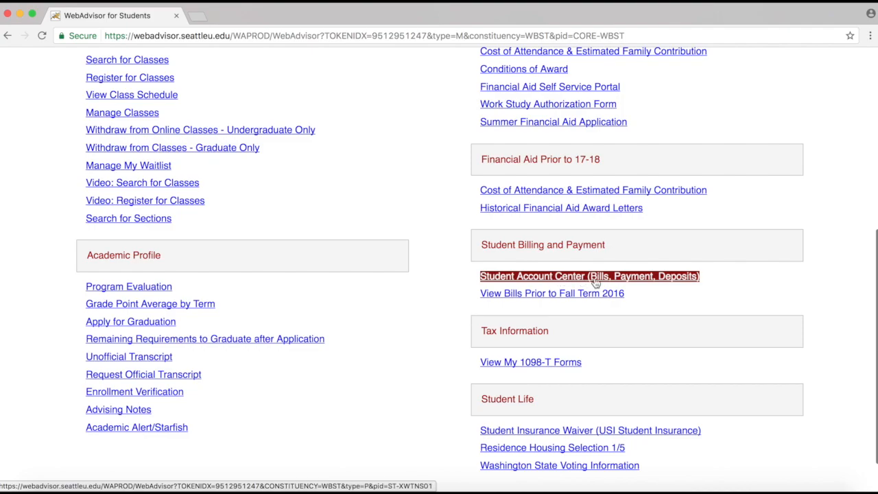
left_click(595, 277)
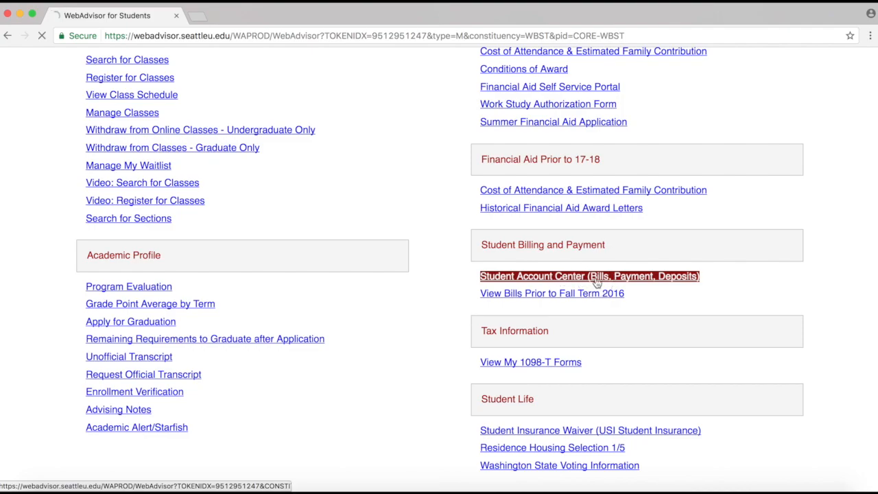
left_click(590, 276)
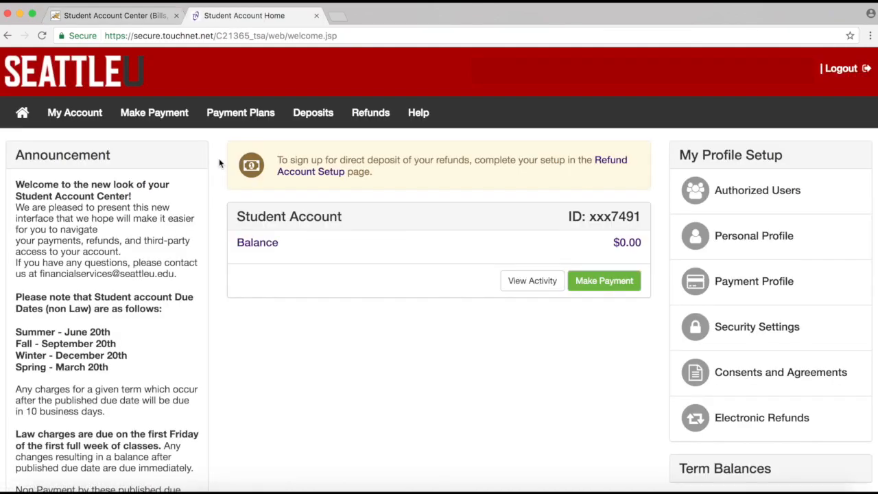
left_click(312, 112)
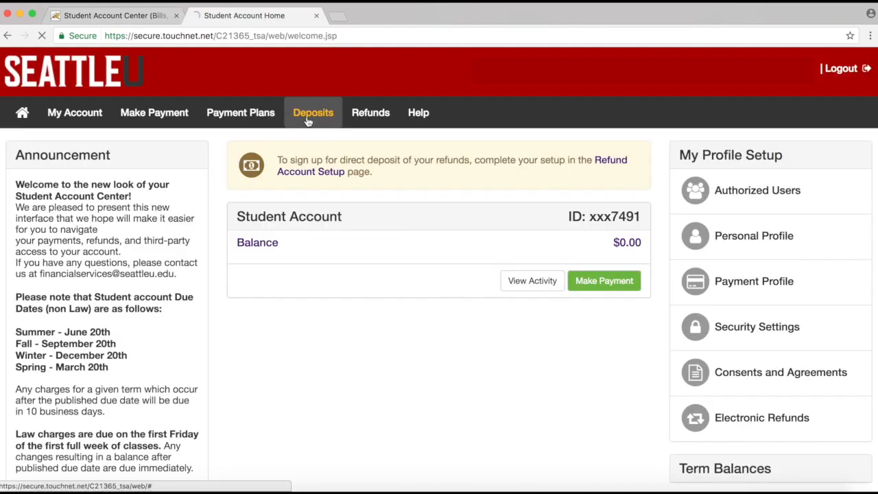
On the Deposits page, choose Fall Quarter 2019 as the term.
left_click(313, 113)
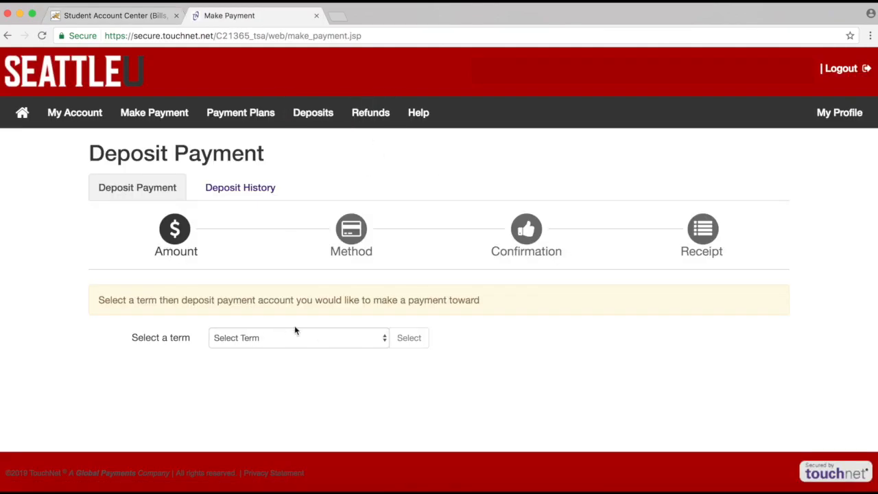
left_click(297, 338)
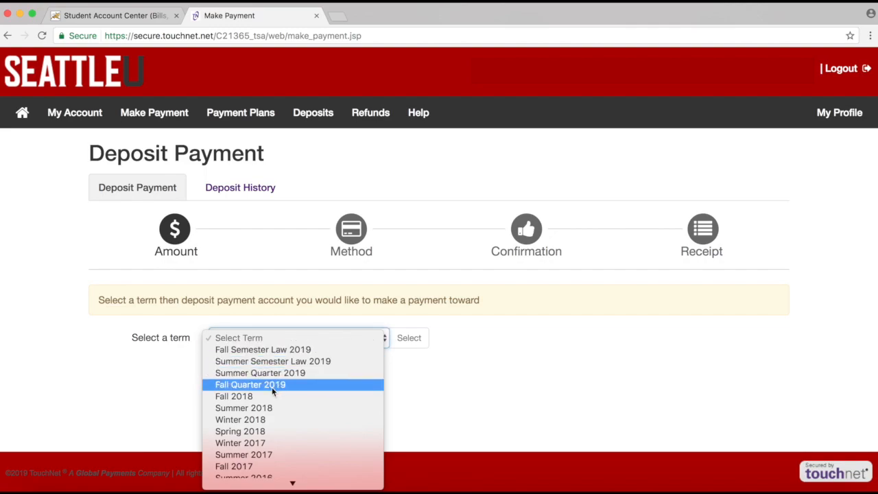
left_click(250, 385)
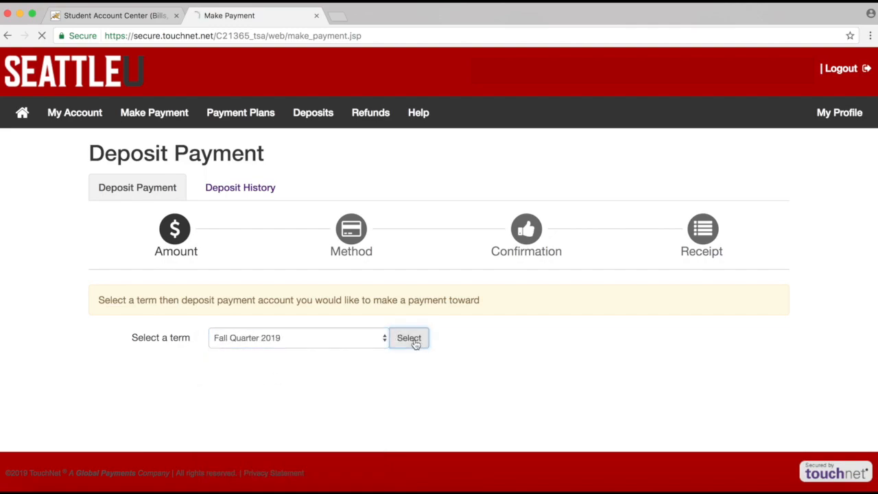
left_click(409, 337)
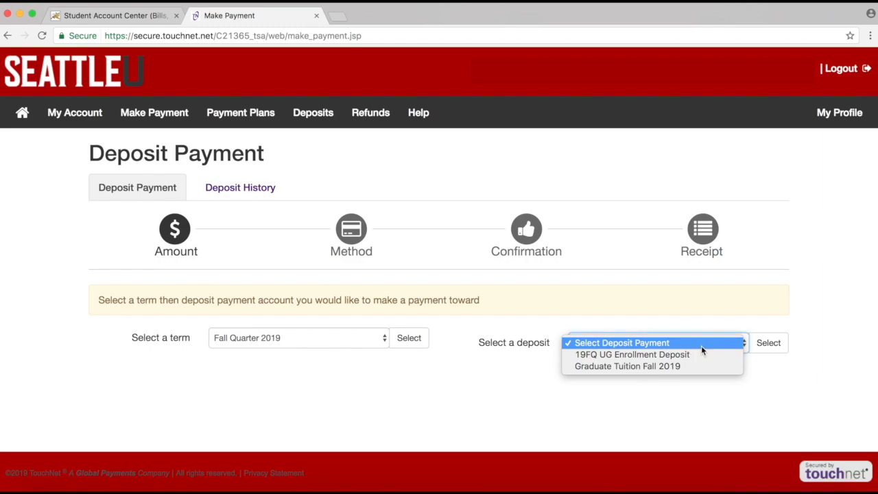
Select the 19FQ UG Enrollment Deposit ($500) and continue to the payment method step.
left_click(631, 354)
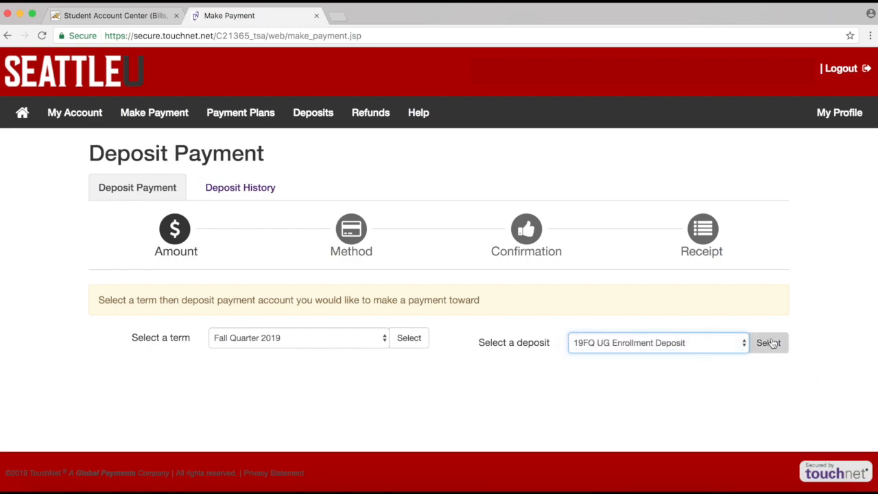
left_click(768, 343)
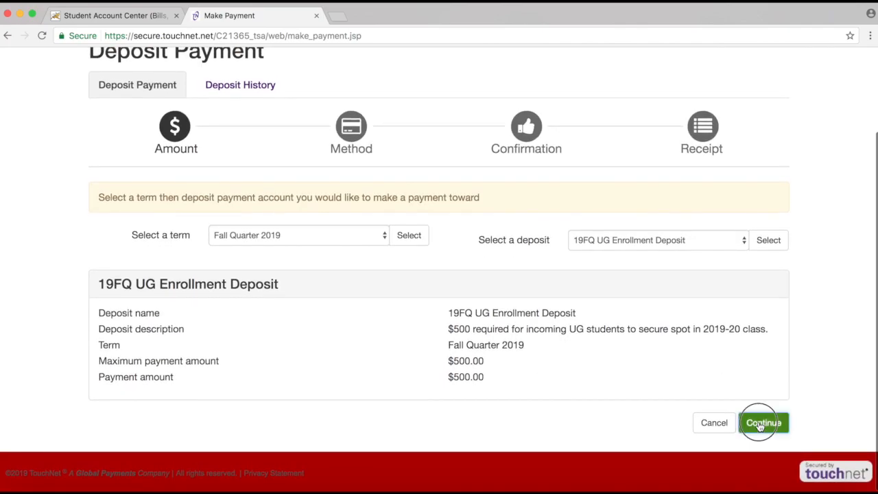
left_click(764, 423)
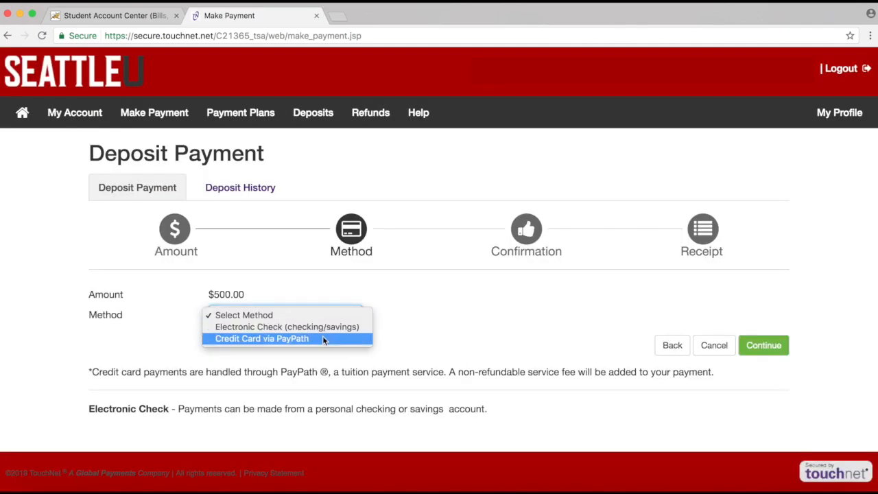